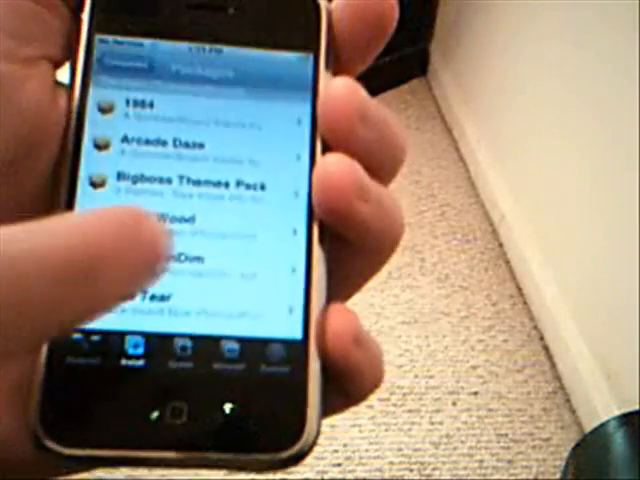
Continue past the trial reminder and start a new FTP Site definition from the File menu
{"action": "scroll", "scroll_direction": "down", "scroll_amount": 3}
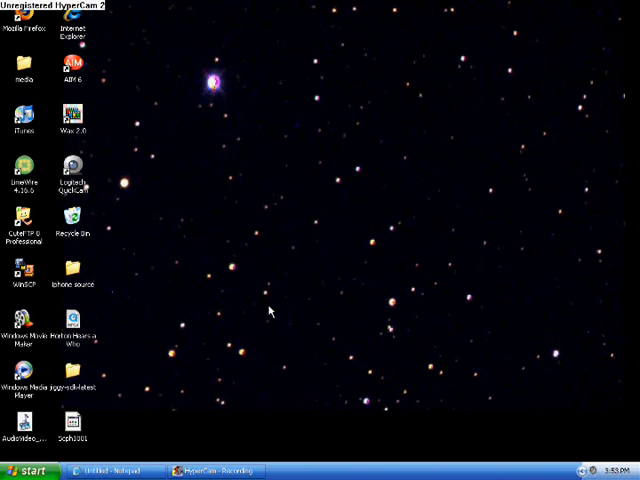
{"action": "mouse_move", "coordinate": [108, 278]}
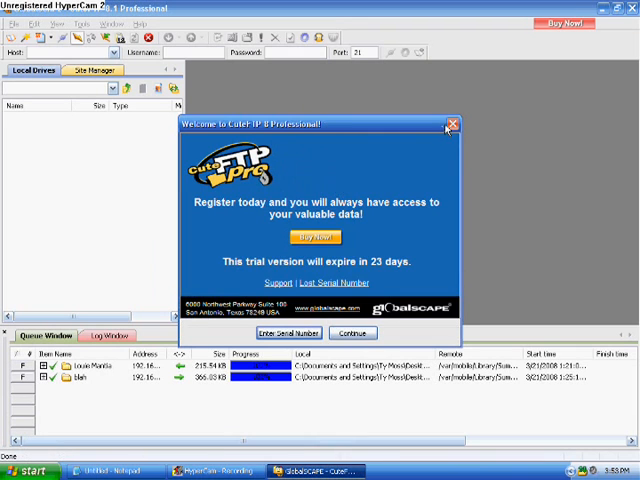
{"action": "left_click", "coordinate": [452, 124]}
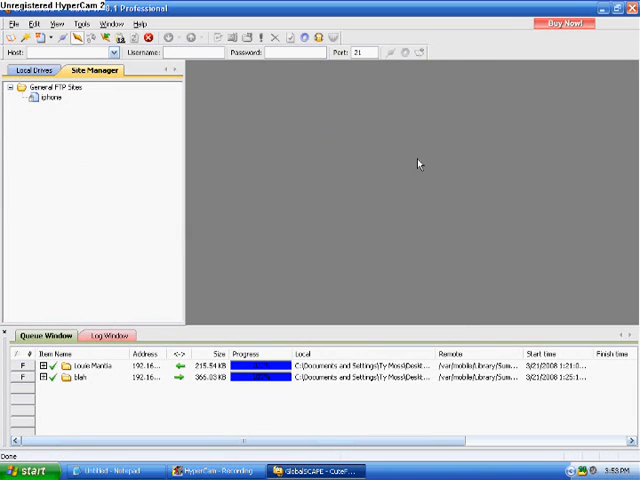
{"action": "mouse_move", "coordinate": [136, 104]}
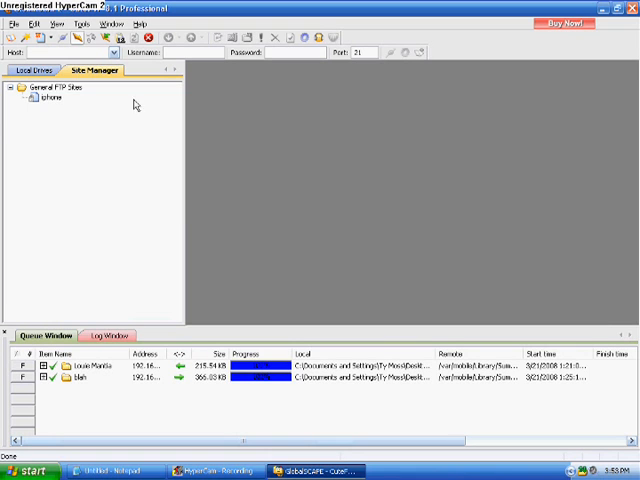
{"action": "left_click", "coordinate": [30, 24]}
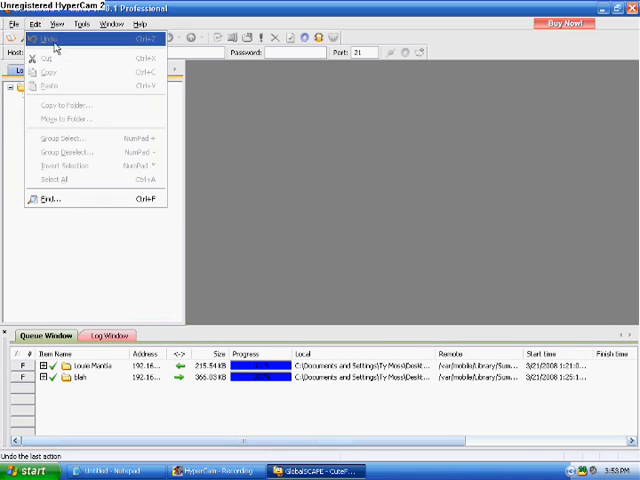
{"action": "left_click", "coordinate": [12, 24]}
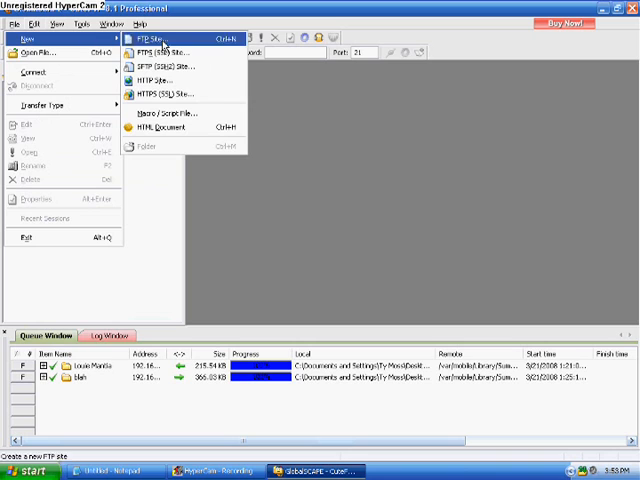
{"action": "left_click", "coordinate": [156, 40]}
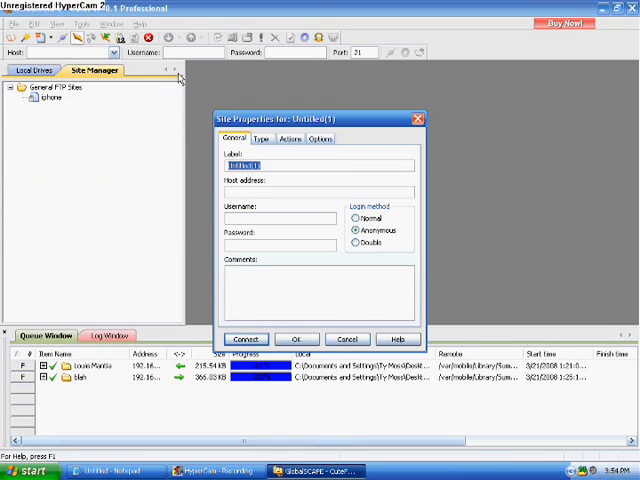
Define site 'iphone' at host 192.168.1.65 with username root and connect to it
{"action": "type", "text": "iphone"}
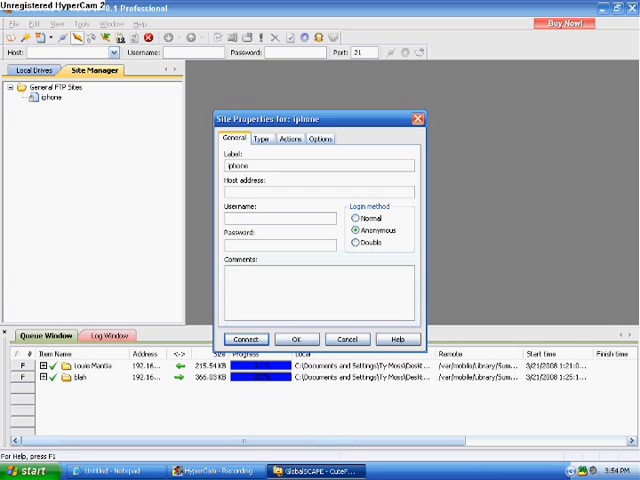
{"action": "type", "text": "192.168.1.65"}
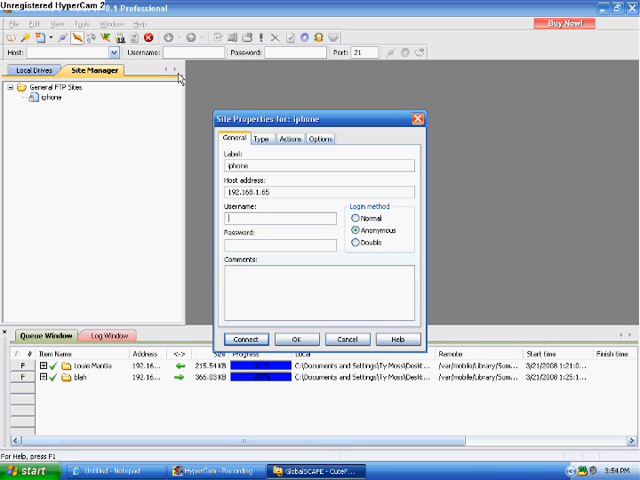
{"action": "type", "text": "root"}
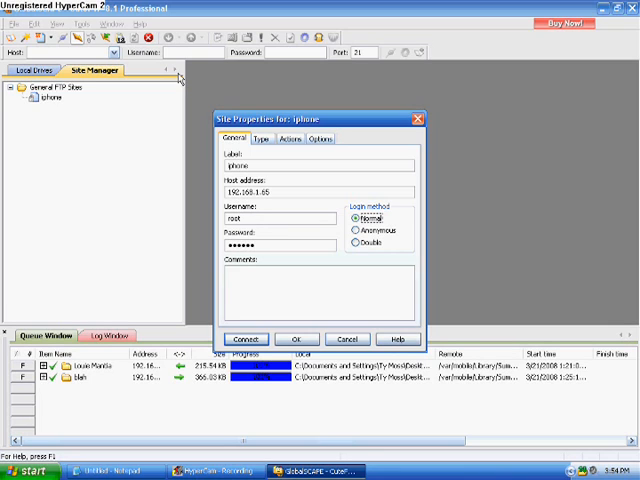
{"action": "left_click", "coordinate": [244, 340]}
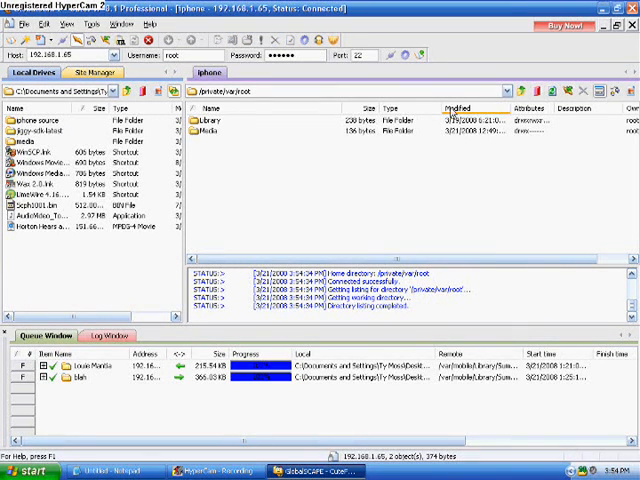
{"action": "mouse_move", "coordinate": [278, 112]}
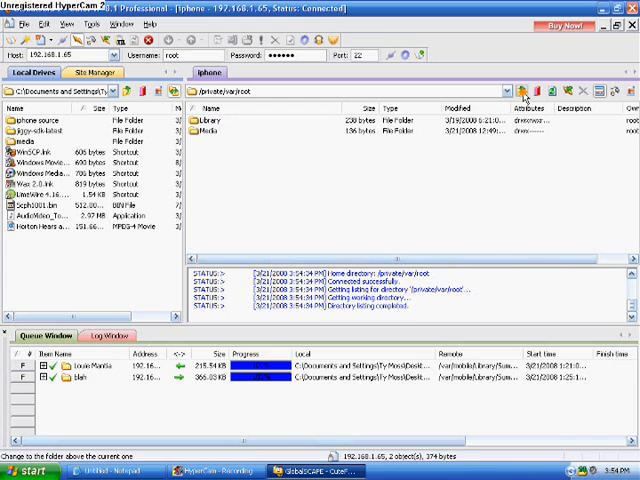
Browse from the phone's root down to /var/mobile/Library/SummerBoard/Themes
{"action": "left_click", "coordinate": [528, 90]}
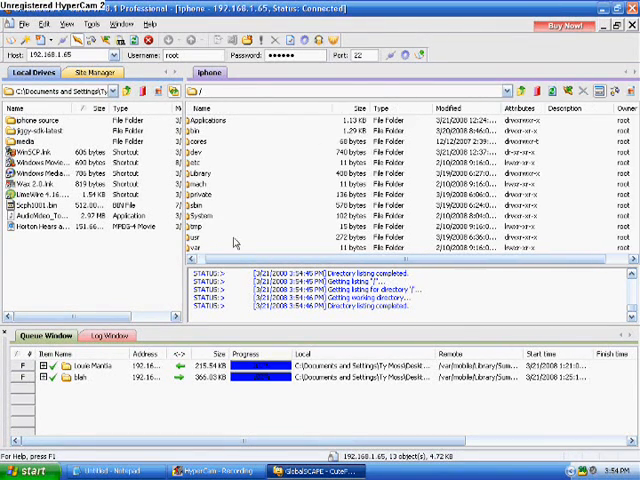
{"action": "double_click", "coordinate": [190, 244]}
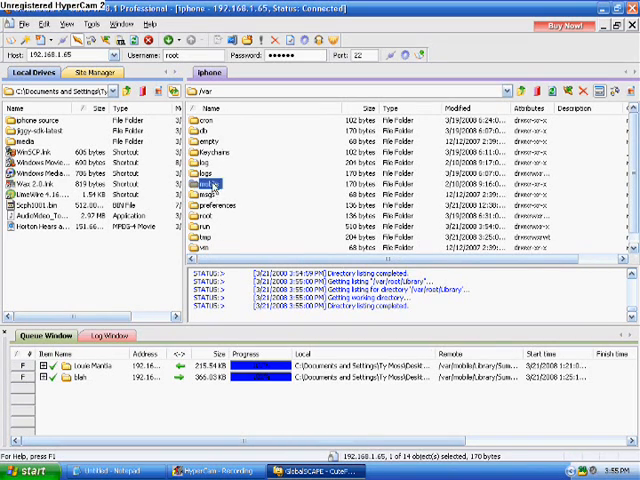
{"action": "double_click", "coordinate": [210, 184]}
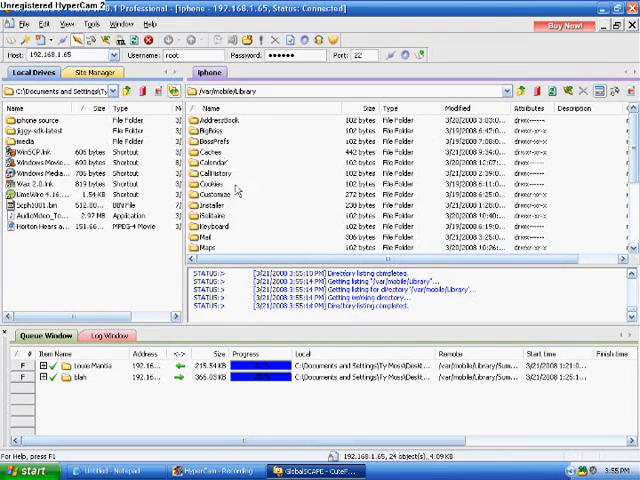
{"action": "double_click", "coordinate": [216, 204]}
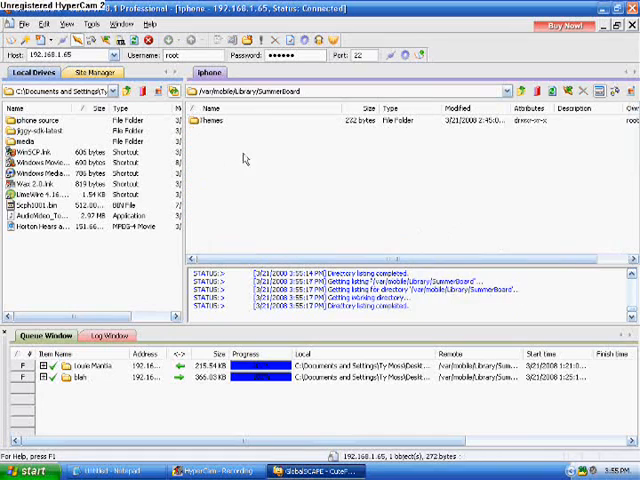
{"action": "double_click", "coordinate": [218, 124]}
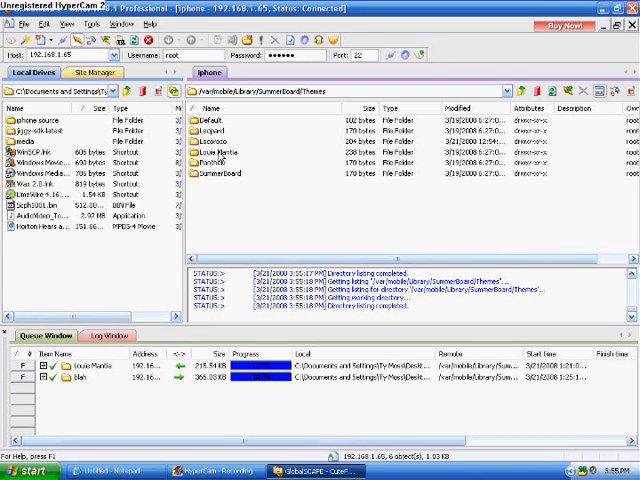
{"action": "left_click", "coordinate": [216, 152]}
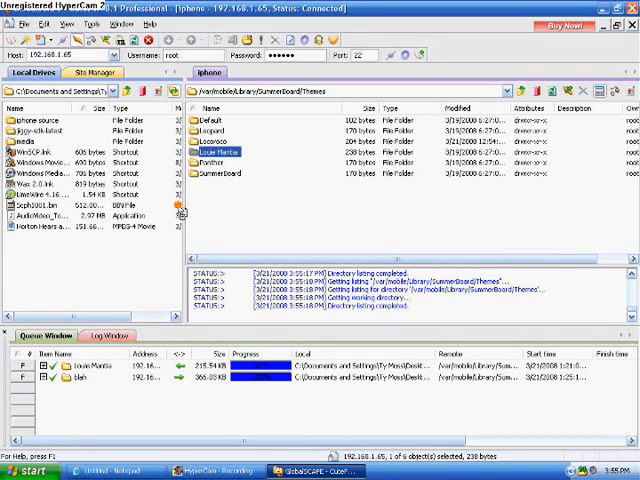
{"action": "mouse_move", "coordinate": [48, 258]}
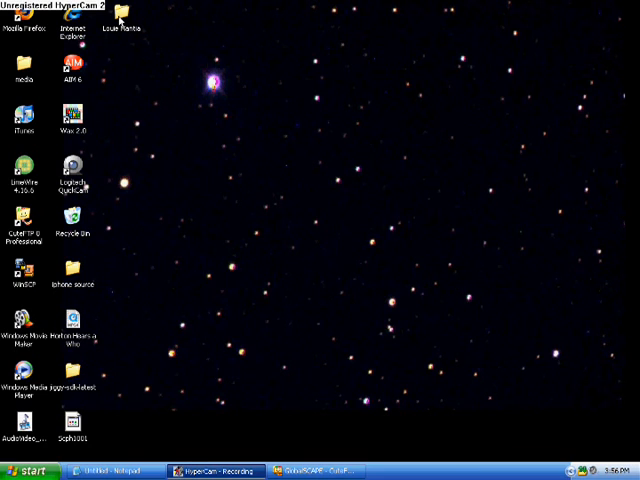
Preview the theme's Wallpaper, Statusbar and FlimStrip images, then enter its Icons folder
{"action": "double_click", "coordinate": [120, 16]}
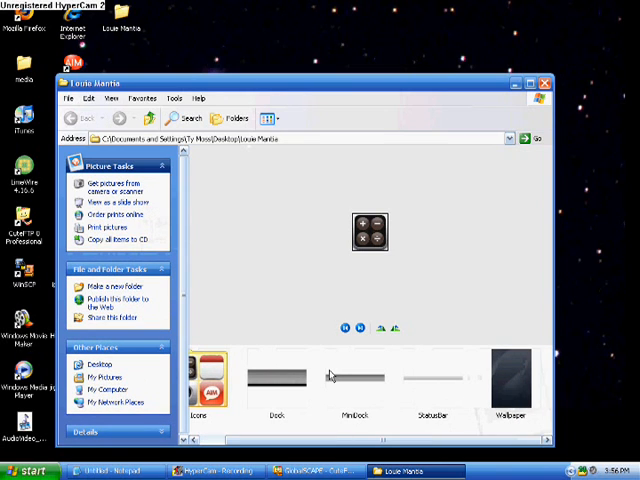
{"action": "left_click", "coordinate": [510, 380]}
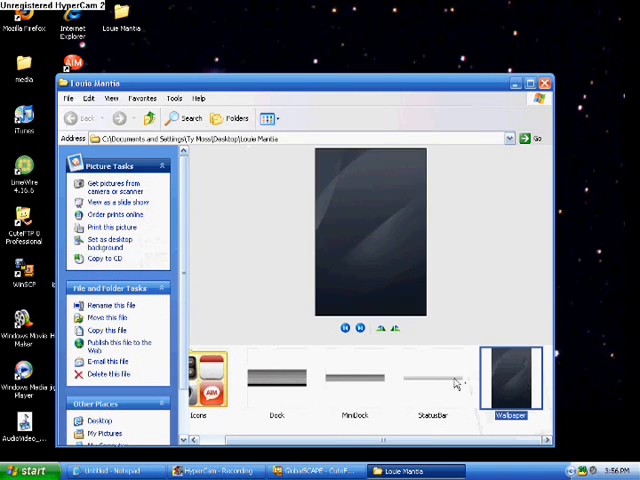
{"action": "left_click", "coordinate": [432, 378]}
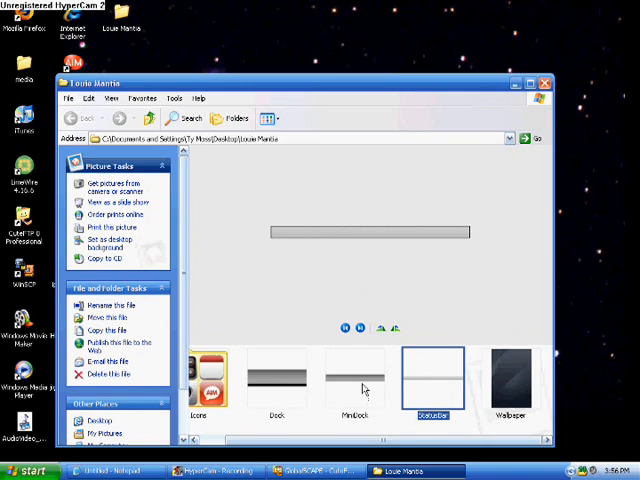
{"action": "left_click", "coordinate": [354, 378]}
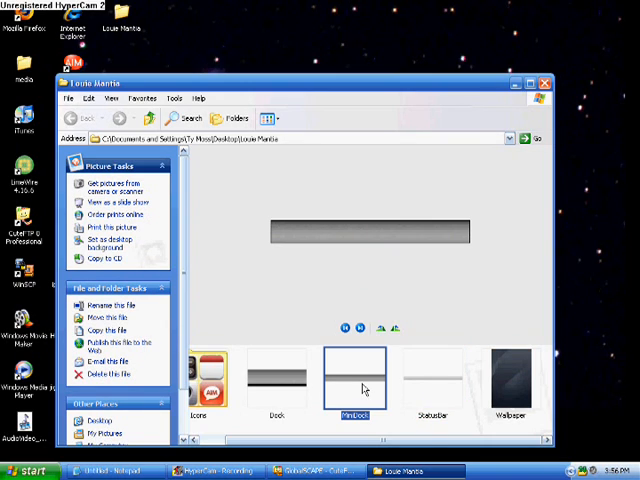
{"action": "mouse_move", "coordinate": [288, 396]}
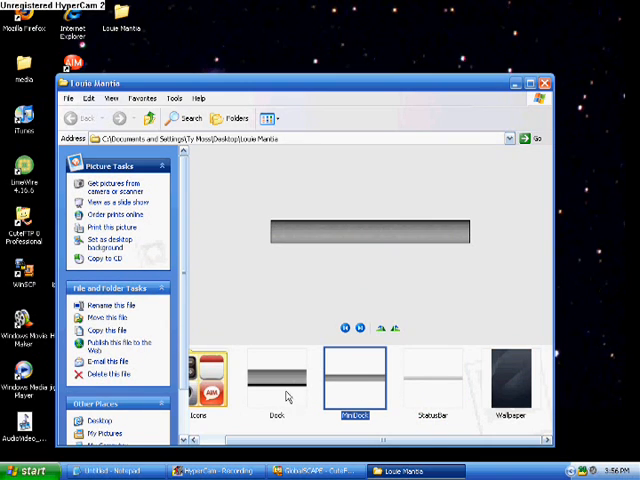
{"action": "left_click", "coordinate": [276, 378]}
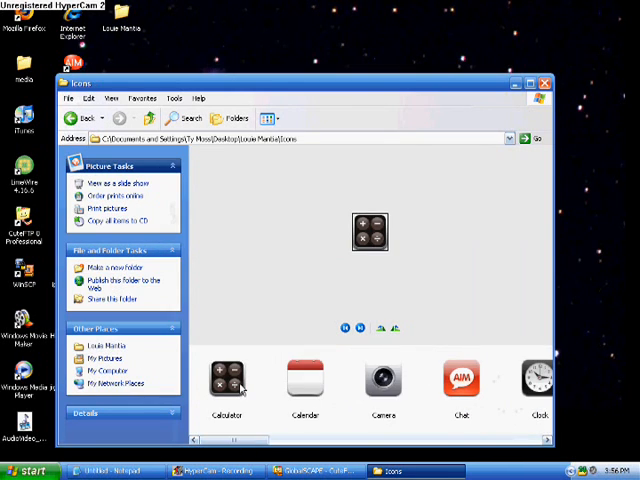
{"action": "scroll", "scroll_direction": "right", "scroll_amount": 3}
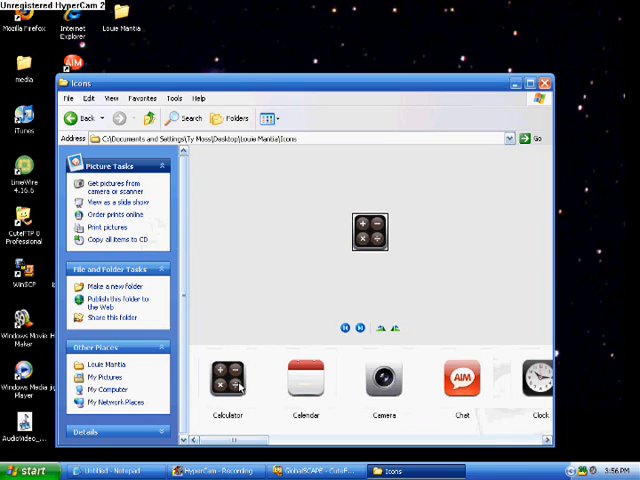
{"action": "mouse_move", "coordinate": [240, 378]}
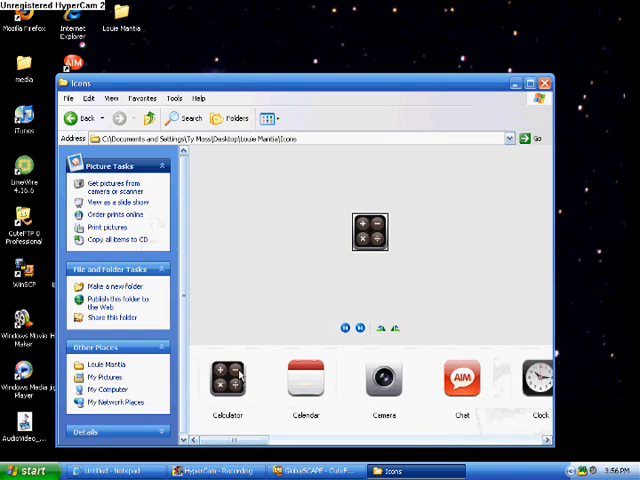
Open Calculator.png with Paint via Open With > Choose Program
{"action": "right_click", "coordinate": [228, 376]}
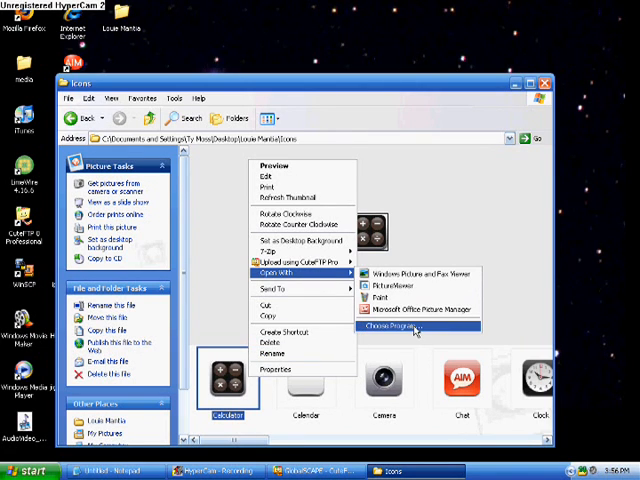
{"action": "left_click", "coordinate": [384, 328]}
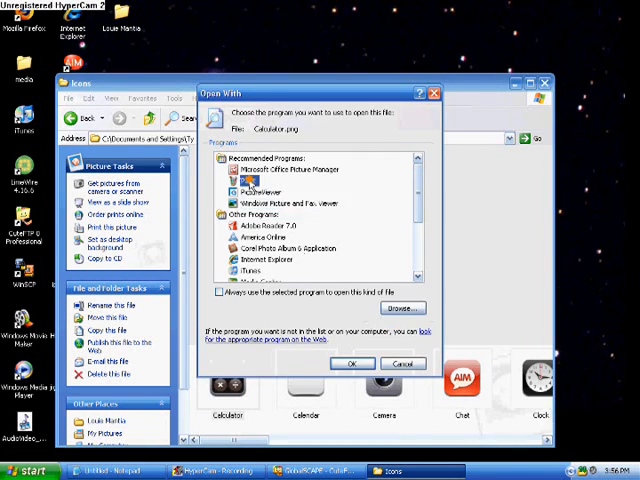
{"action": "left_click", "coordinate": [352, 364]}
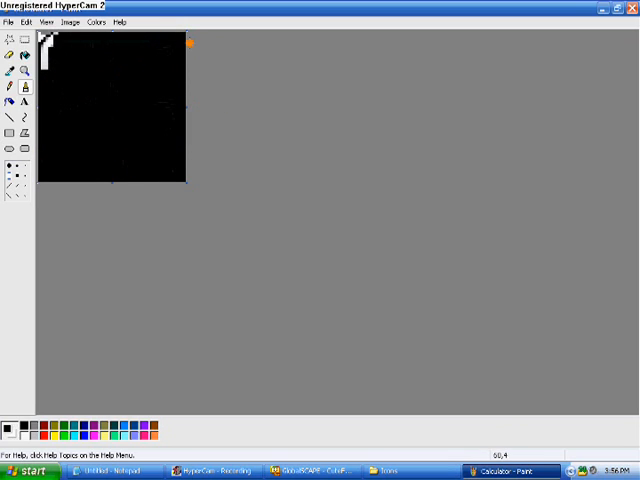
Finish filling the Calculator icon black and close the Icons folder window
{"action": "left_click", "coordinate": [8, 20]}
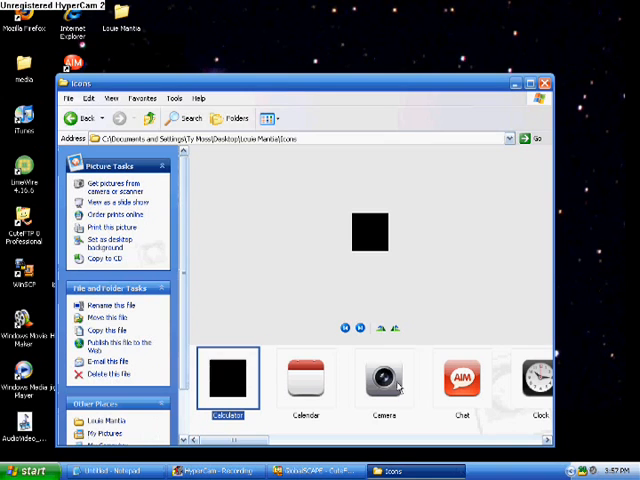
{"action": "left_click", "coordinate": [544, 84]}
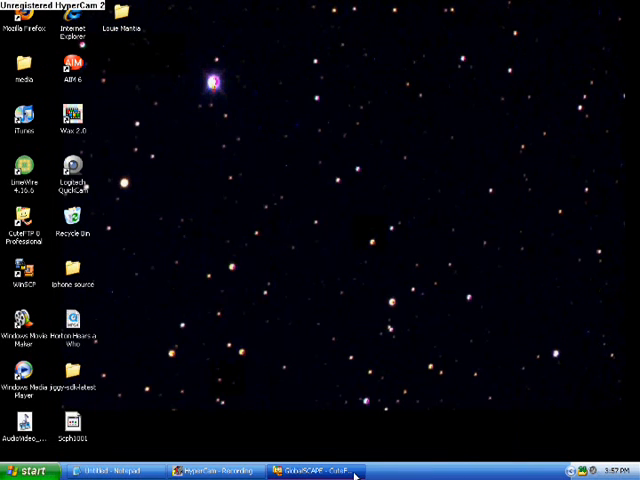
Transfer the Louie Marina theme folder into the phone's Themes folder and select it
{"action": "left_click", "coordinate": [320, 472]}
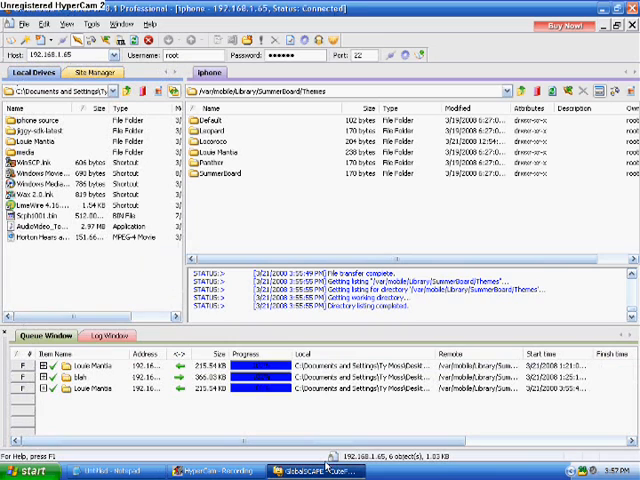
{"action": "mouse_move", "coordinate": [308, 228]}
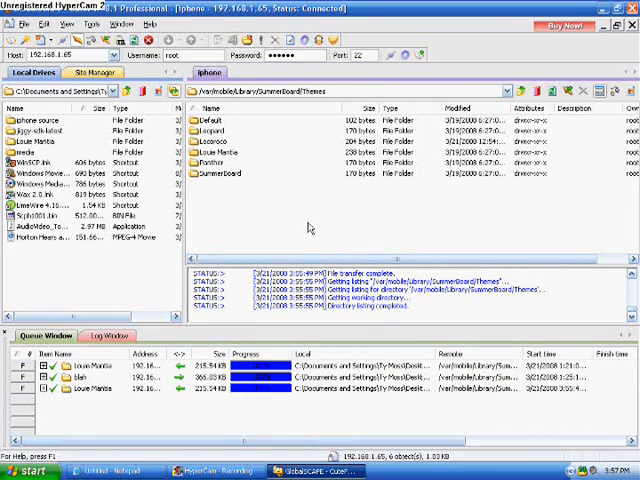
{"action": "left_click", "coordinate": [38, 140]}
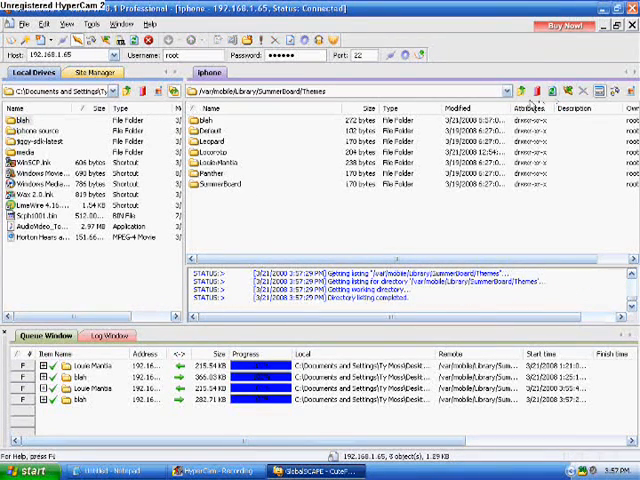
{"action": "left_click", "coordinate": [210, 116]}
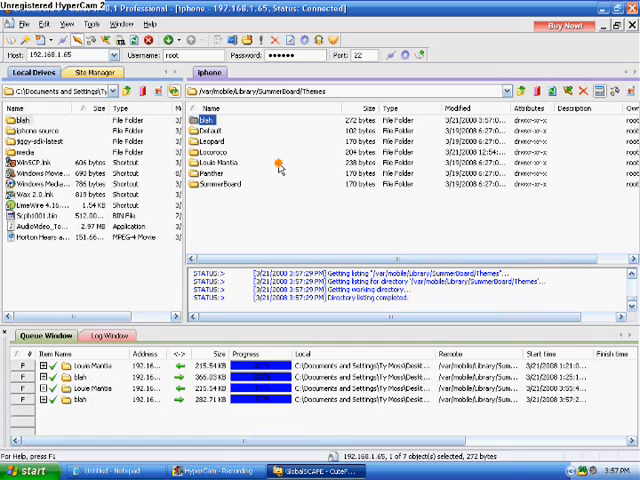